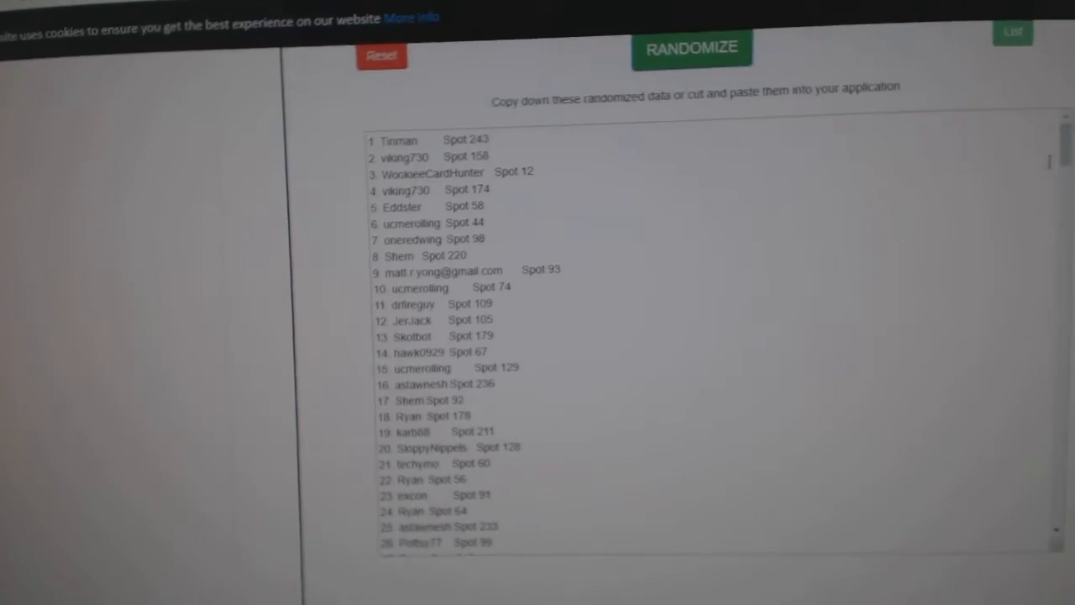
Select the randomized list of participant names and spot numbers for copying.
scroll("down", 3)
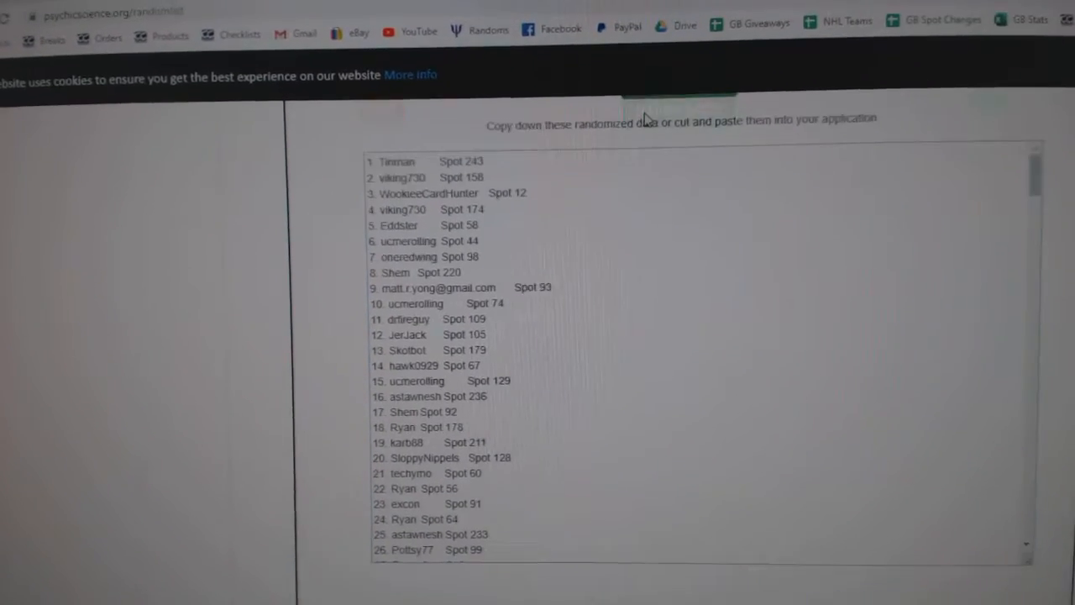
left_click(661, 101)
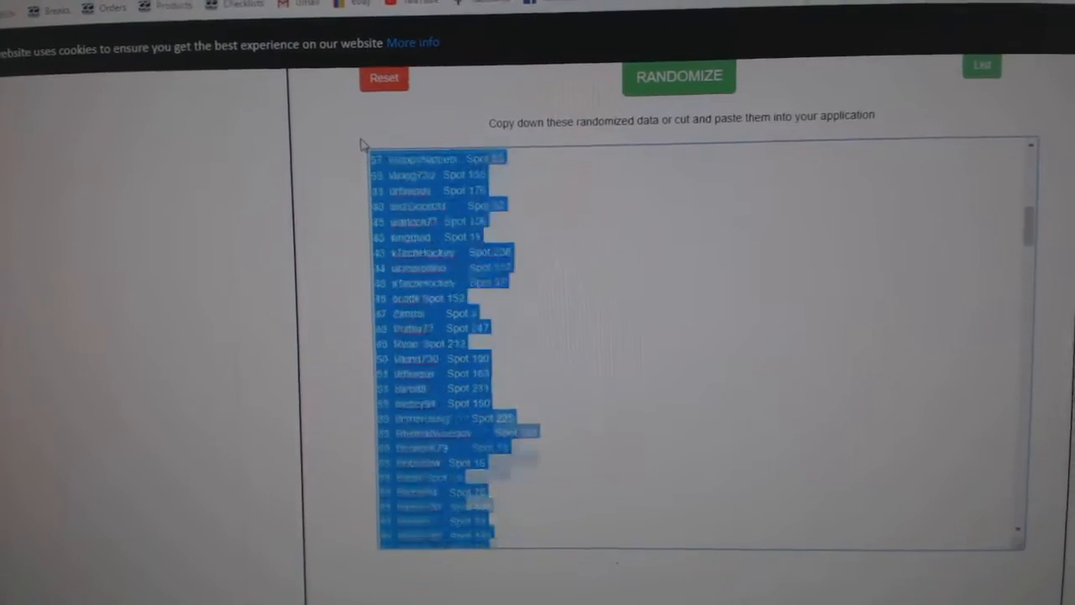
Shuffle the card item list into random order with RANDOMIZE.
left_click(679, 76)
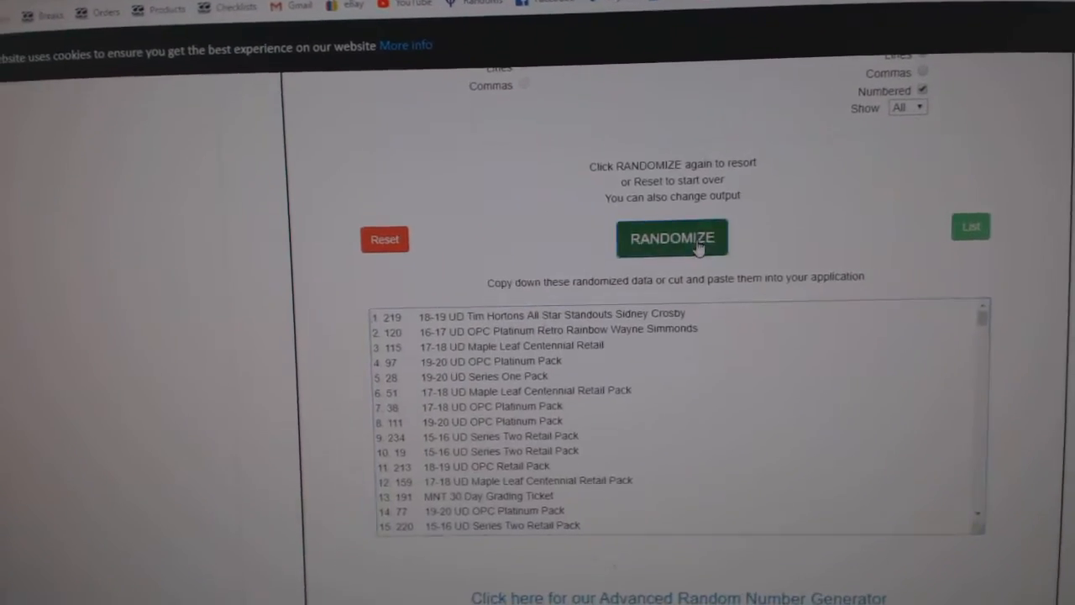
left_click(672, 239)
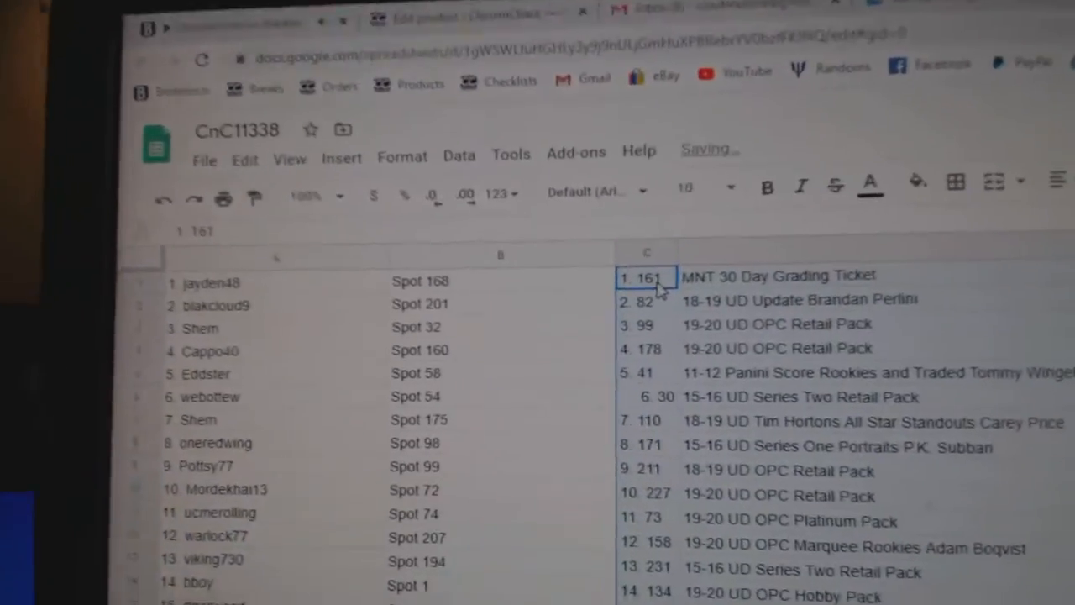
Bold row 16, the Premier Gear Quad Mem Fight Strap Skinner /10 hit.
scroll("down", 3)
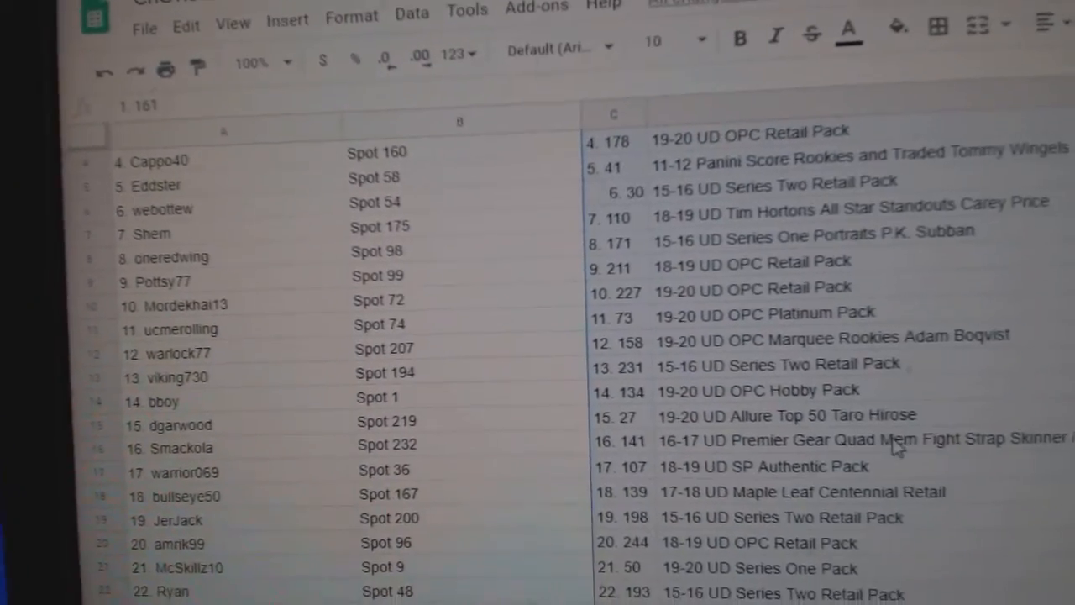
left_click(857, 437)
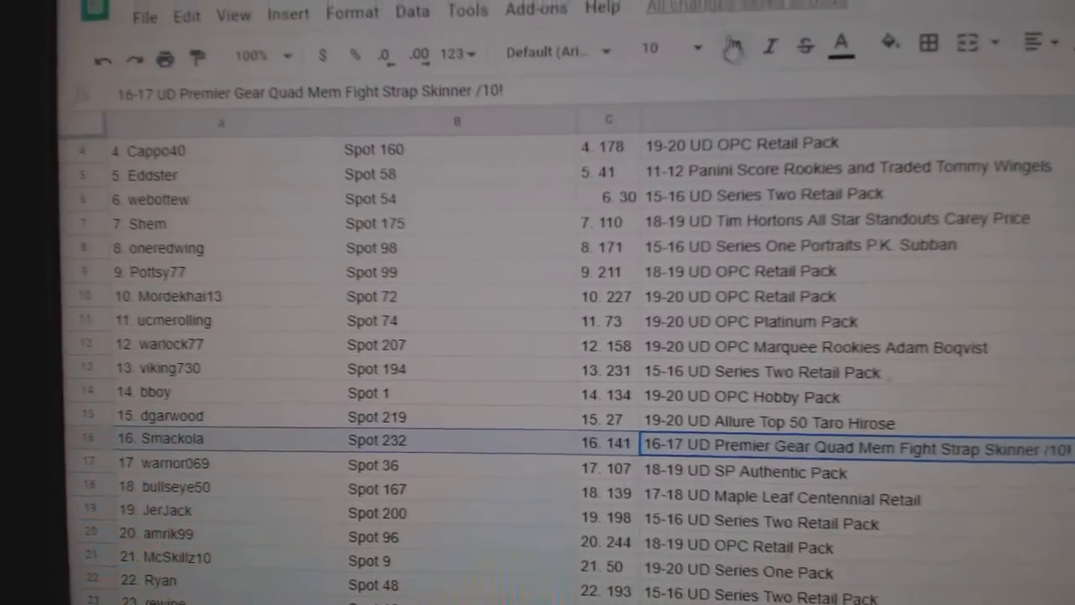
scroll("down", 3)
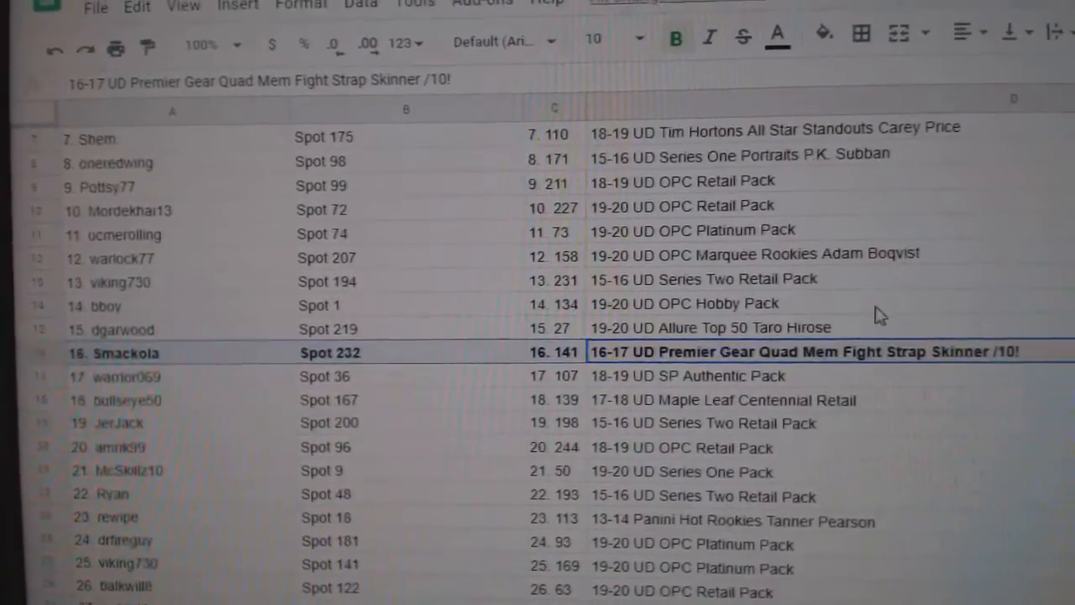
scroll("down", 3)
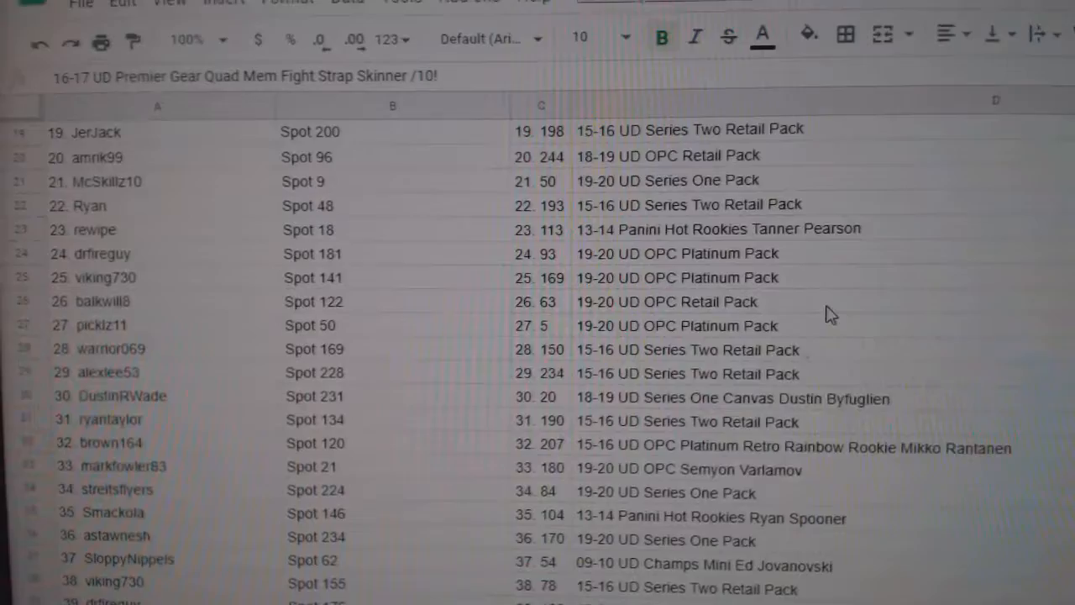
scroll("down", 3)
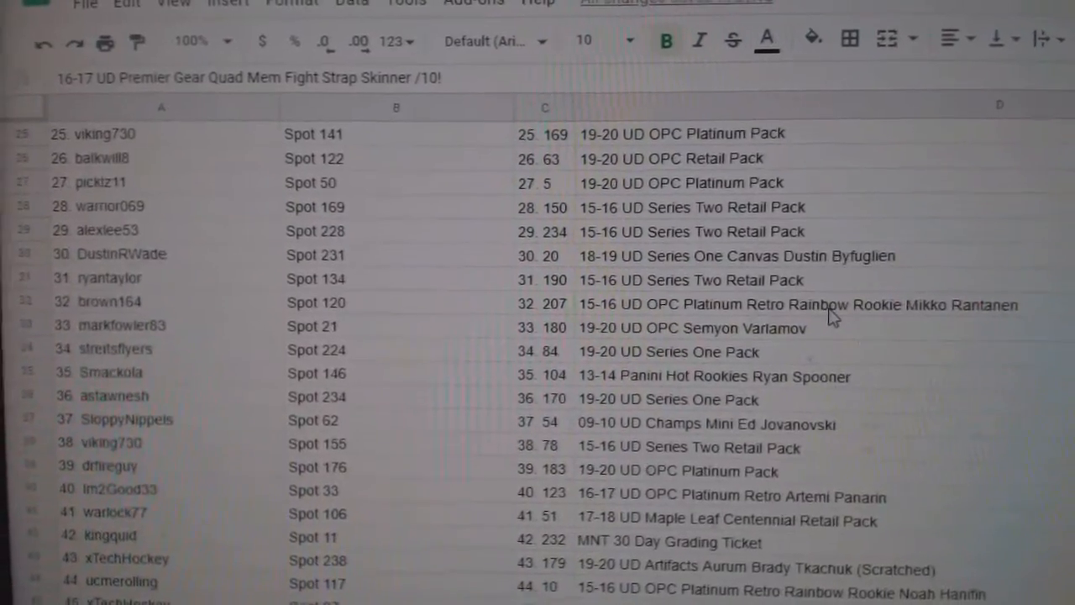
scroll("down", 3)
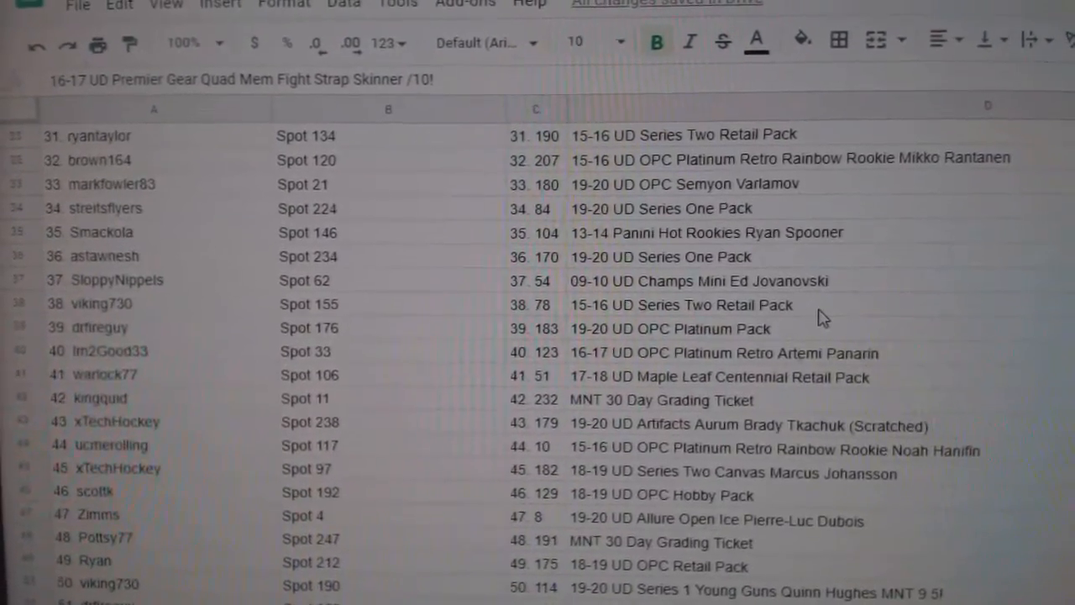
scroll("down", 3)
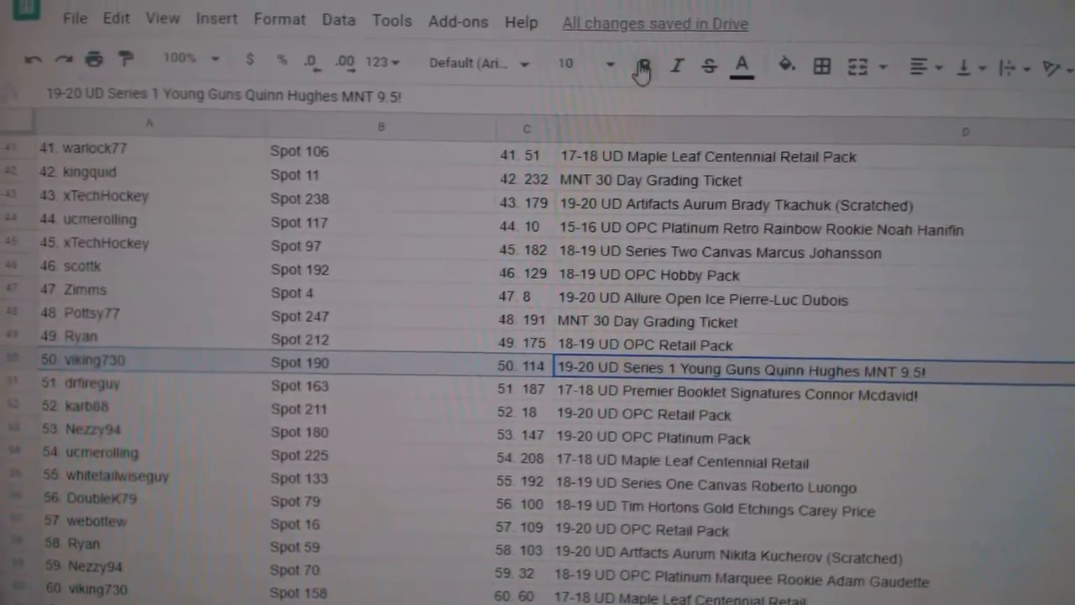
Bold hit rows 50, 51, 84, 90, 93 and 95, including Hughes and McDavid.
left_click(640, 66)
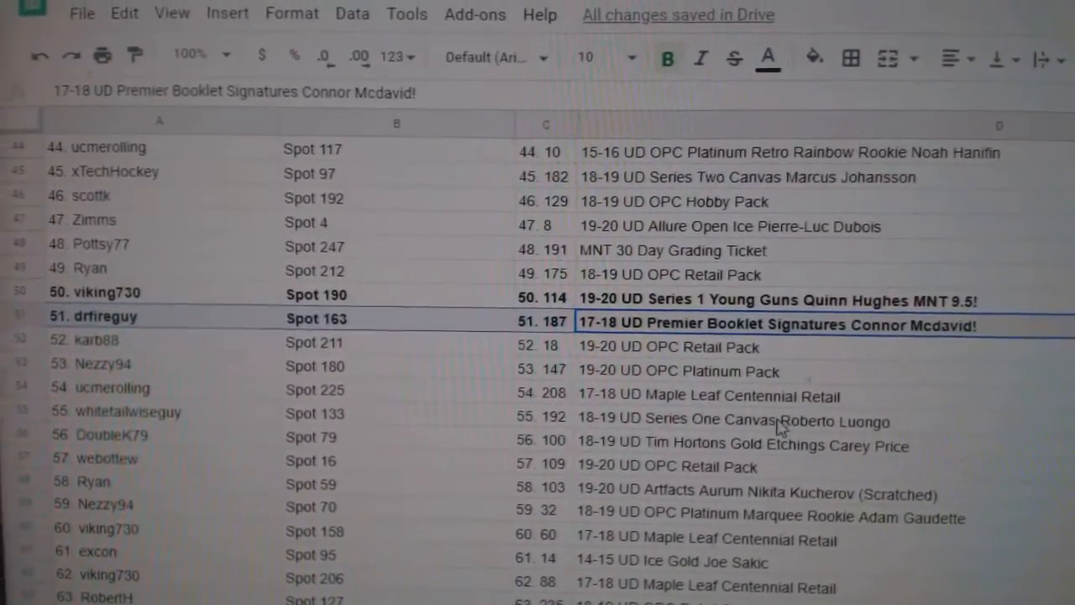
scroll("down", 3)
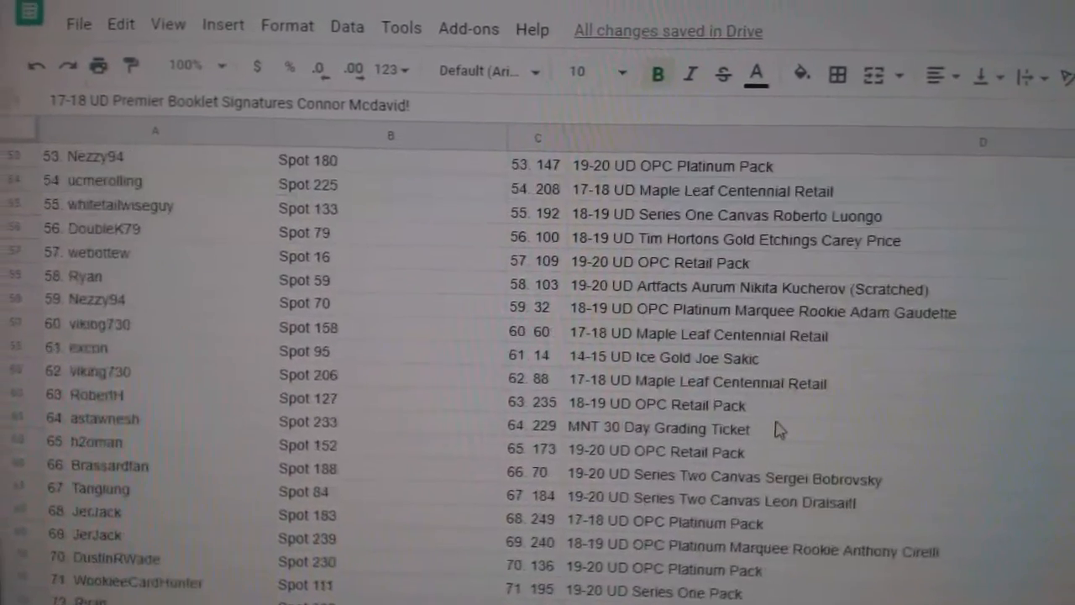
scroll("down", 3)
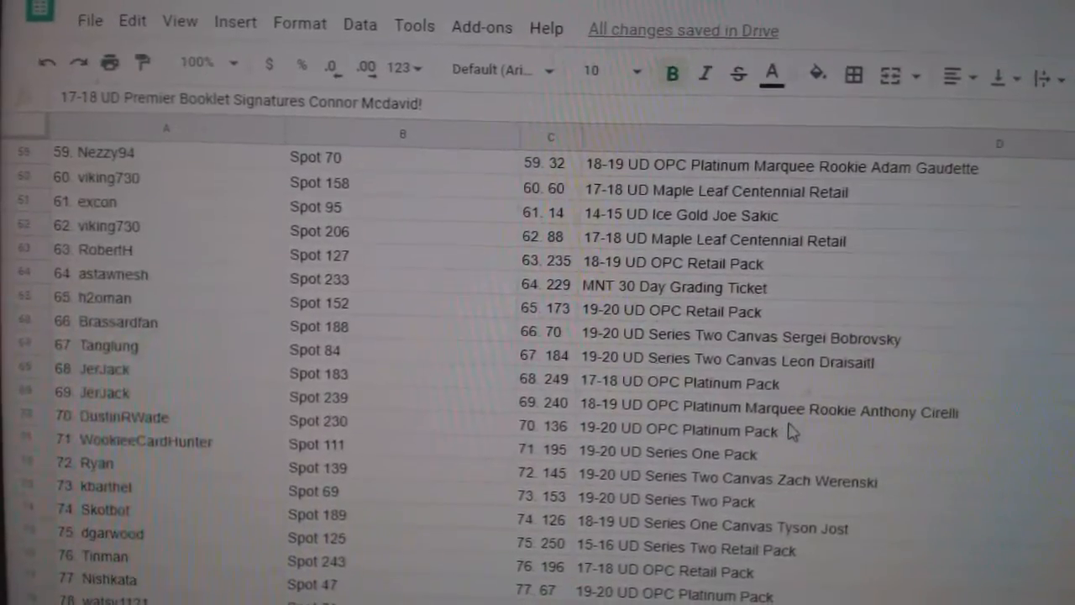
scroll("down", 3)
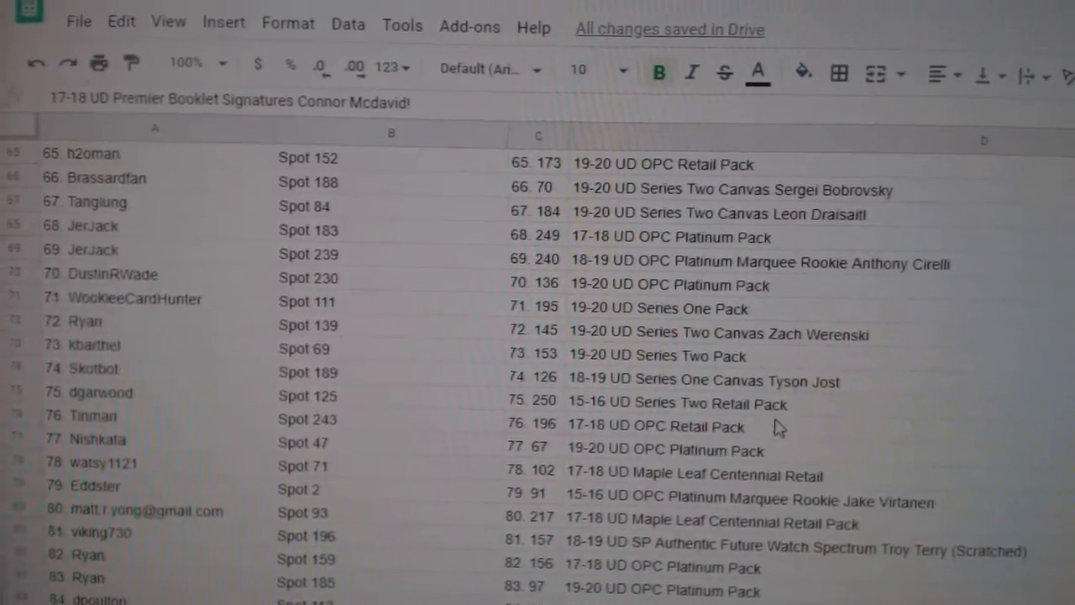
scroll("down", 3)
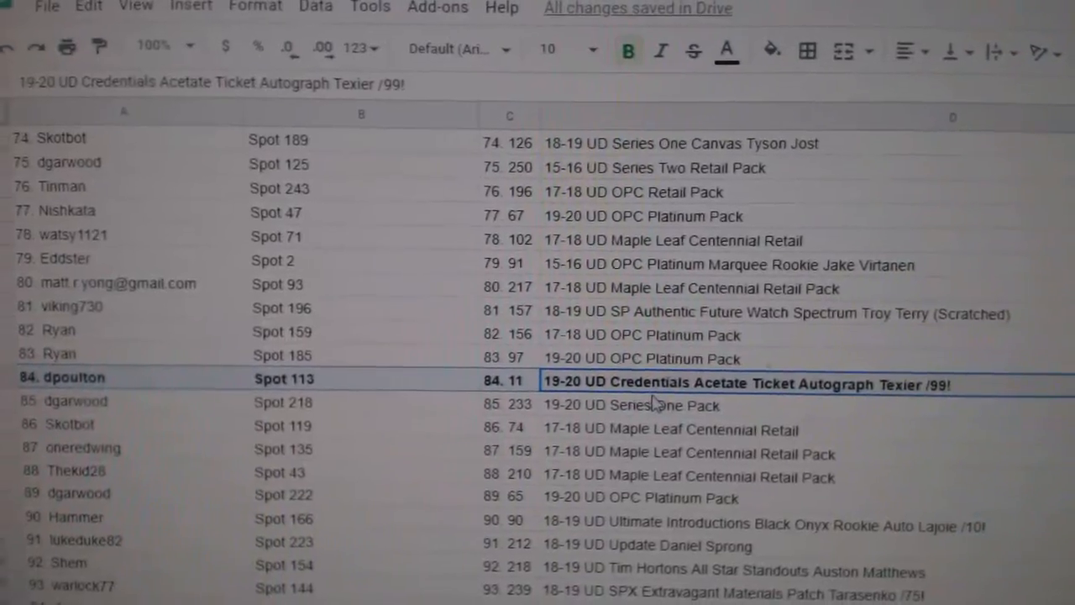
scroll("down", 3)
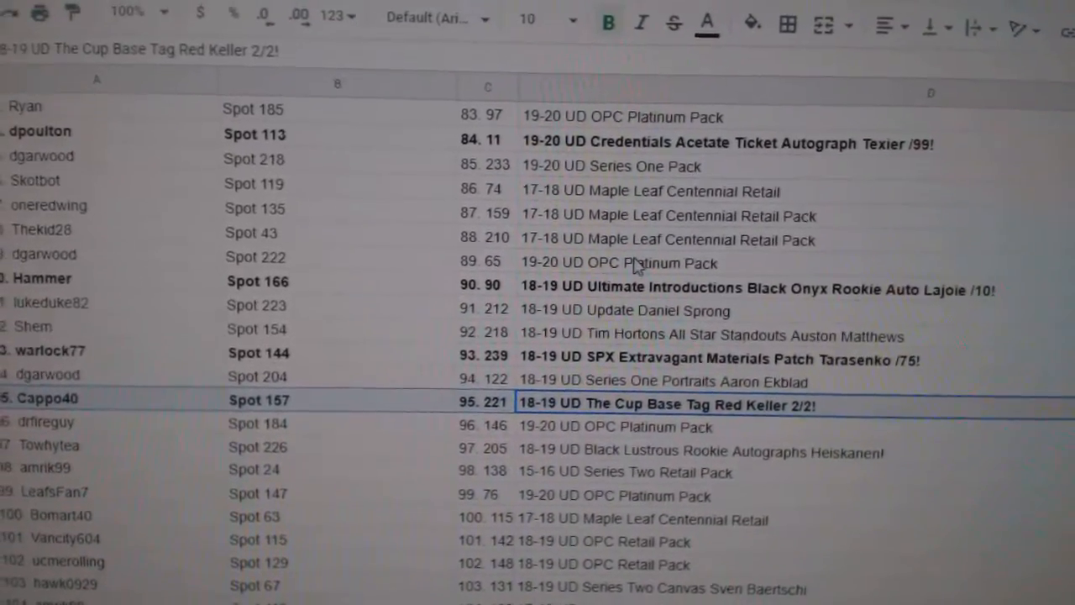
Bold hit rows 111 and 130, the Tavares and Ehlers autographs.
scroll("down", 3)
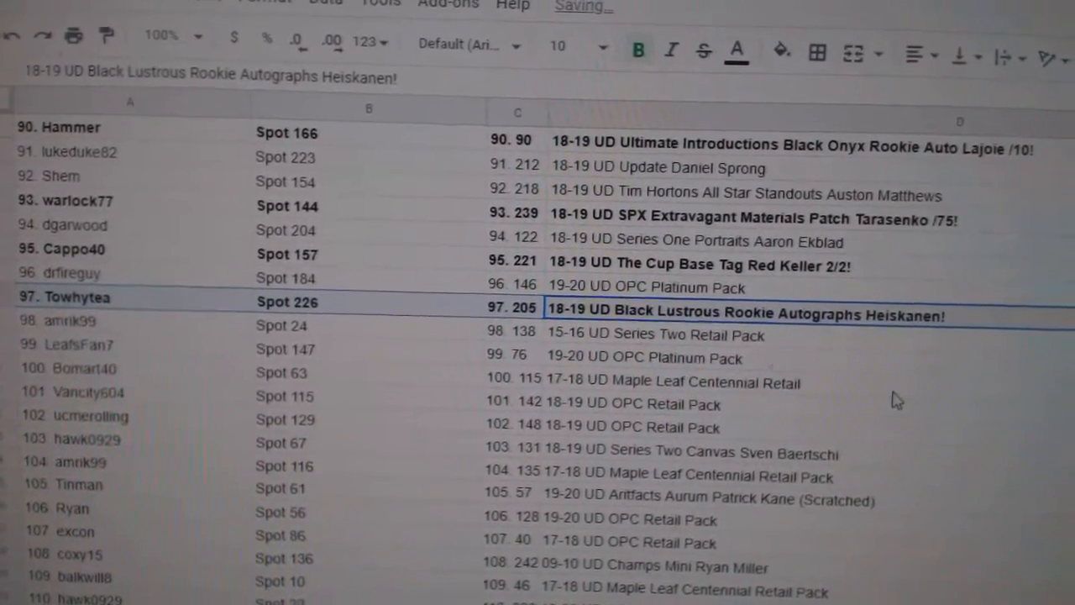
scroll("down", 3)
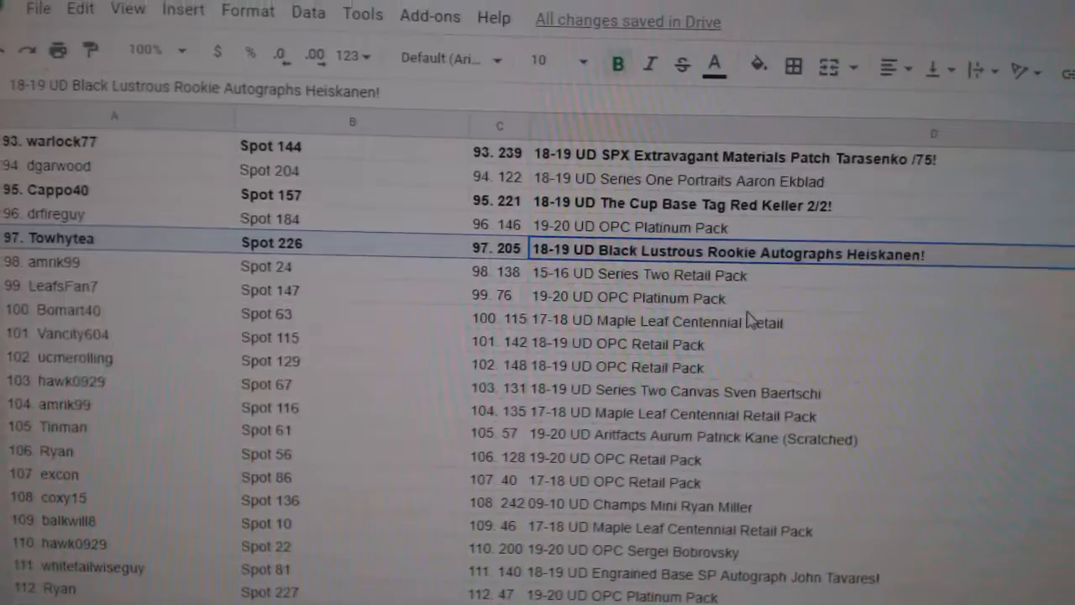
scroll("down", 3)
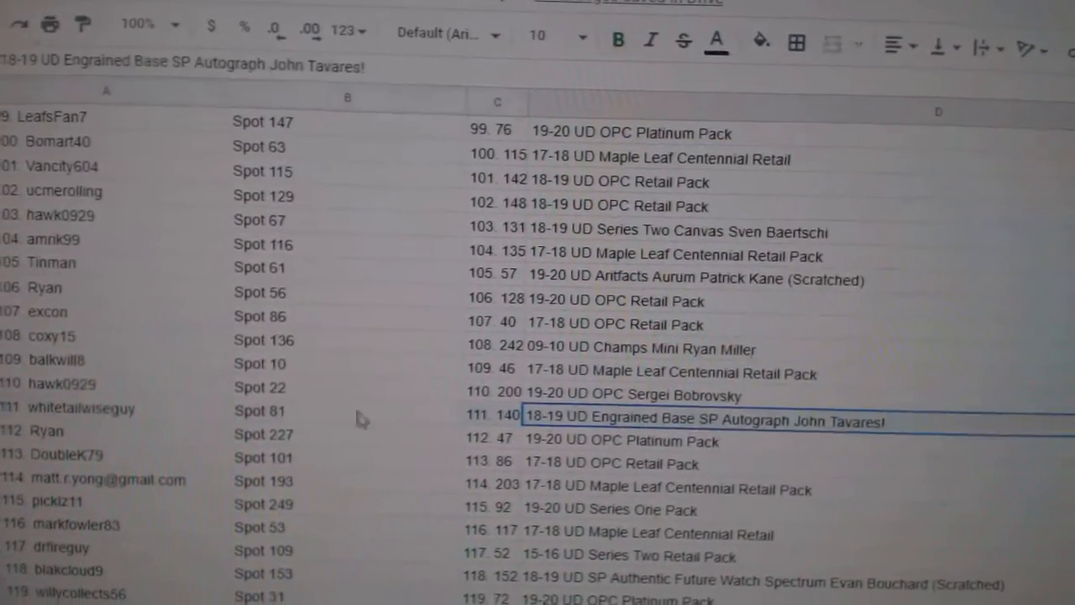
left_click(620, 42)
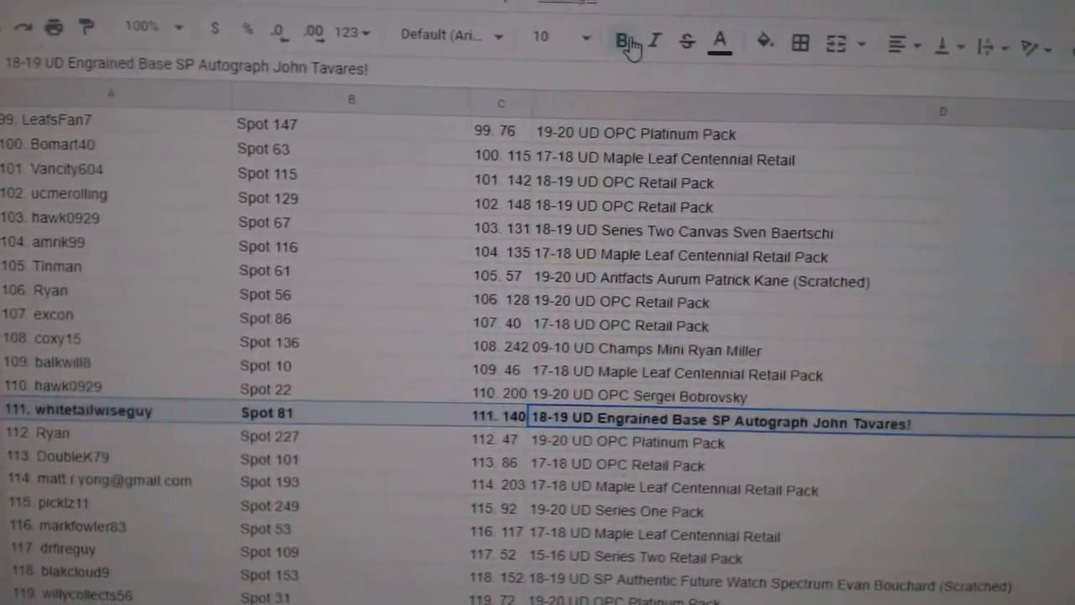
scroll("down", 3)
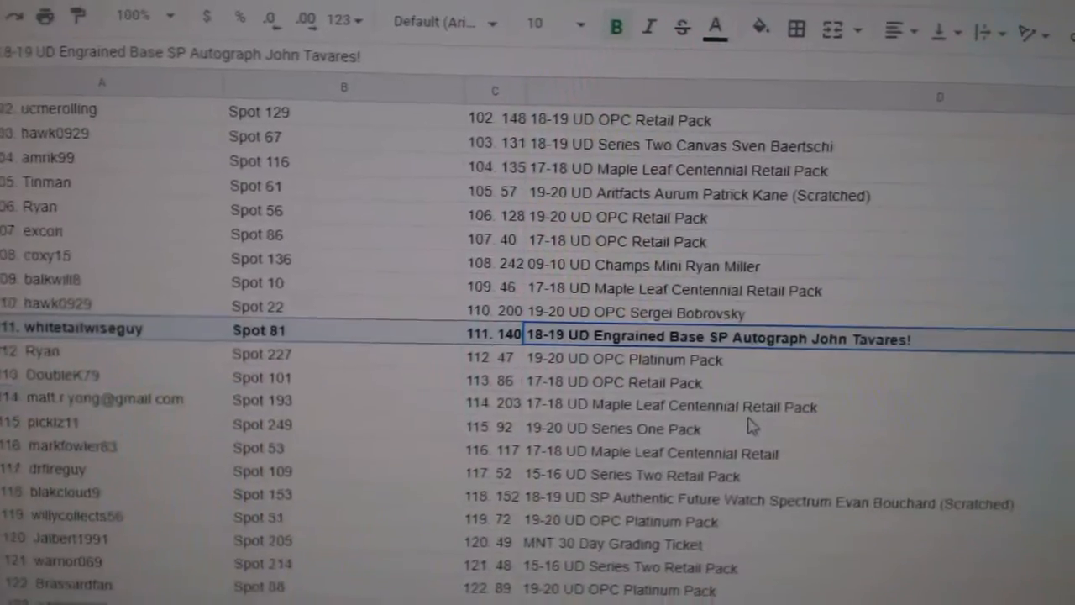
scroll("down", 3)
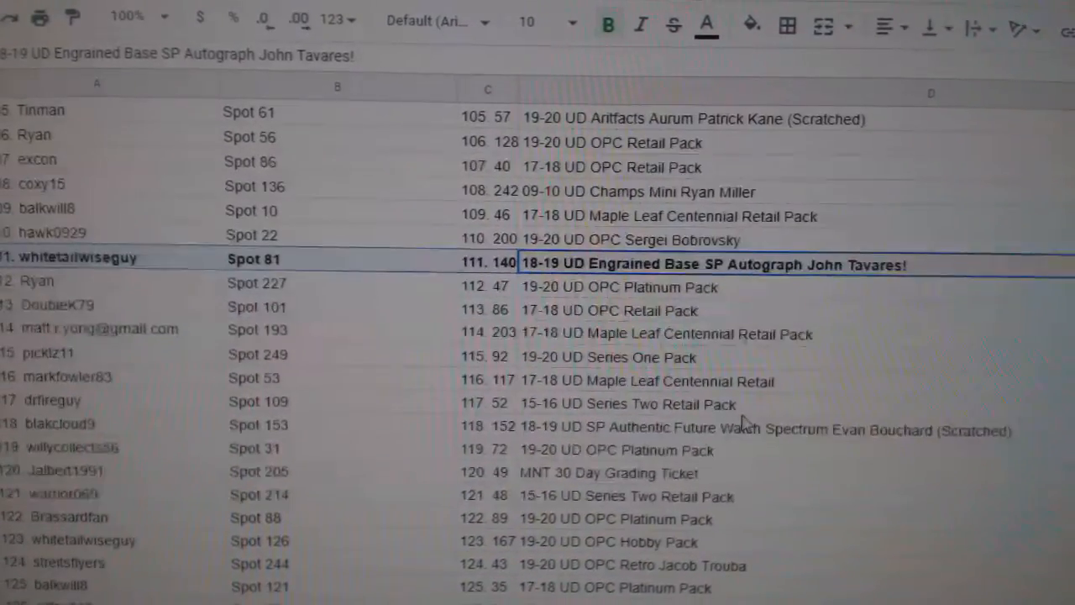
scroll("down", 3)
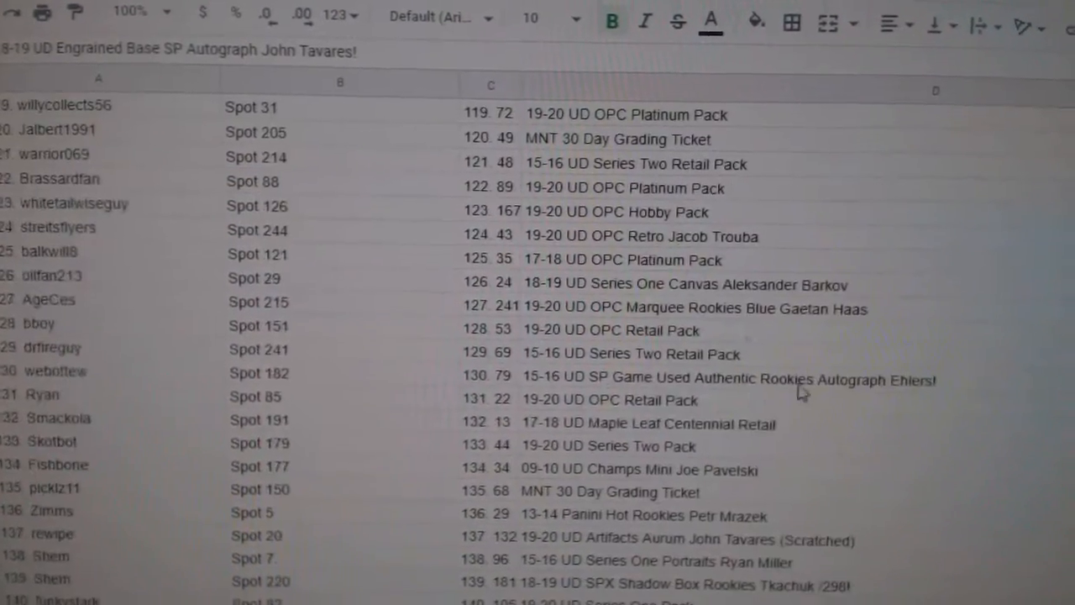
left_click(739, 395)
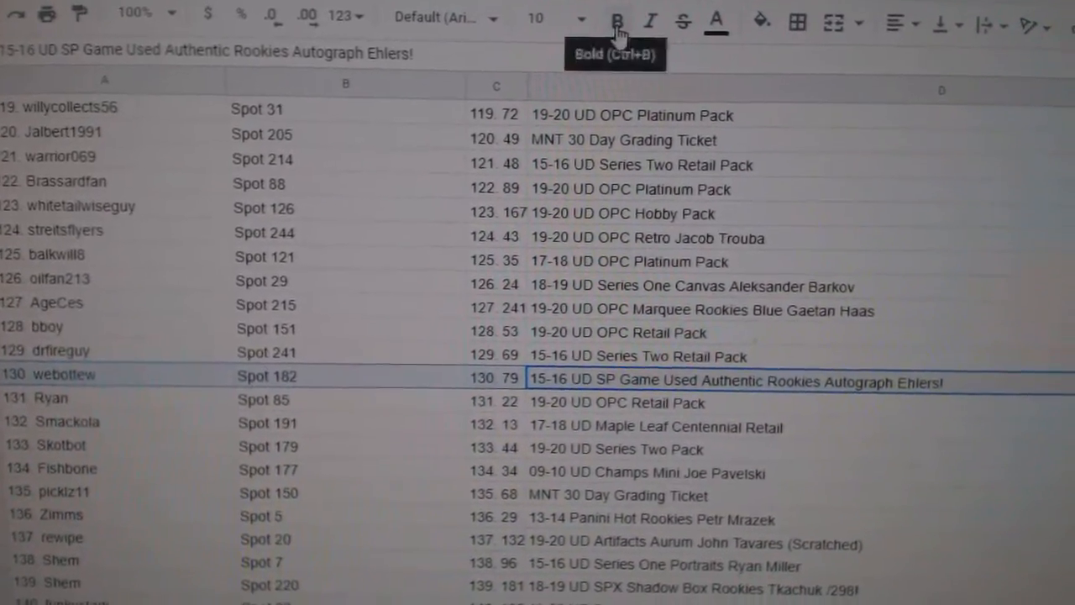
left_click(618, 21)
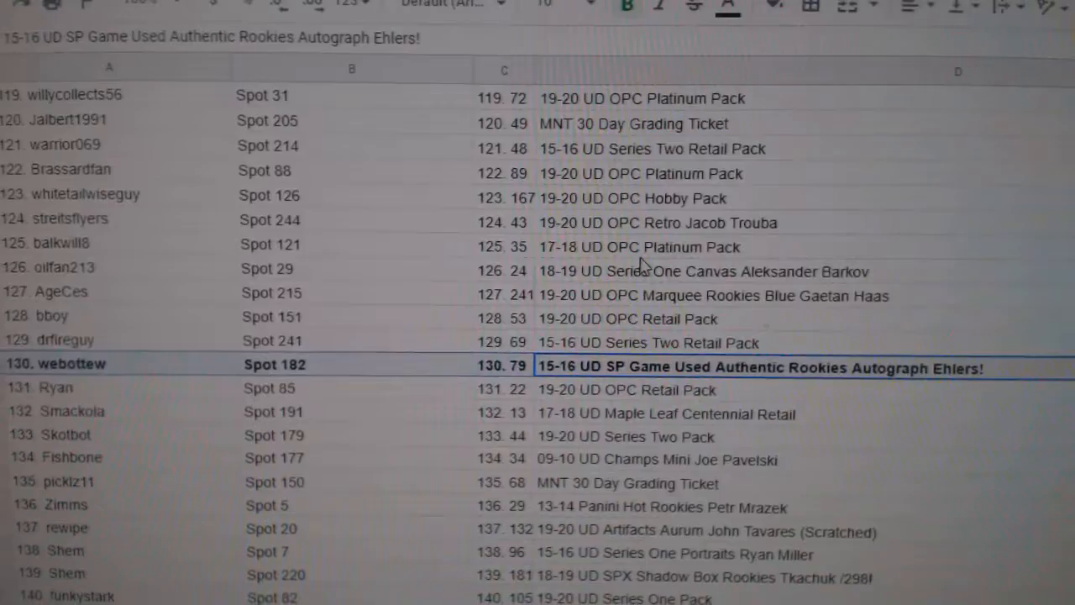
scroll("down", 3)
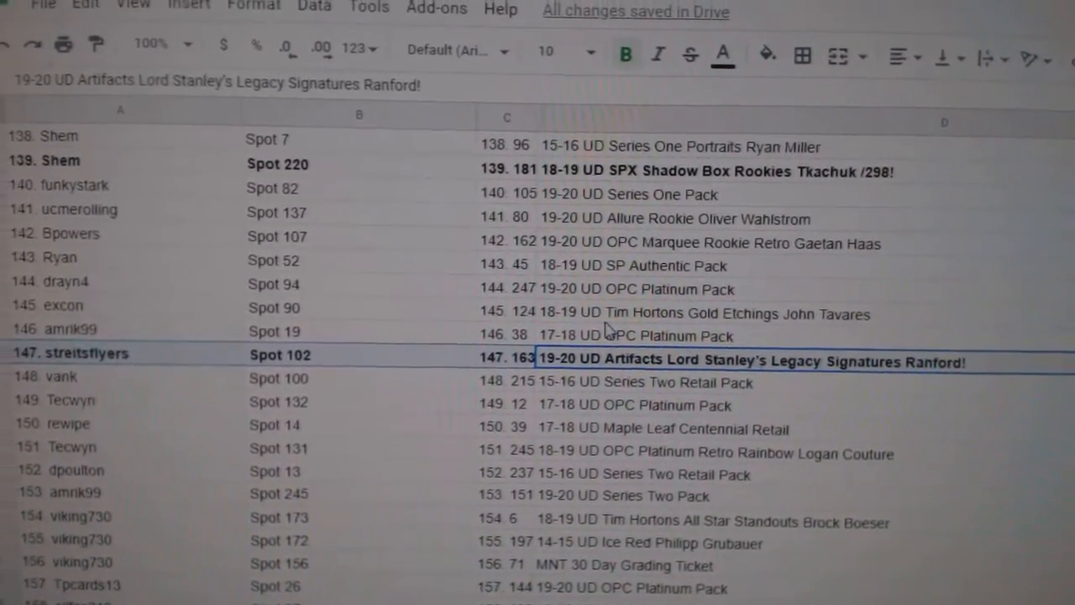
Bold hit rows 159, 166, 213 and 215, including McDavid Young Guns and Housley /15.
scroll("down", 3)
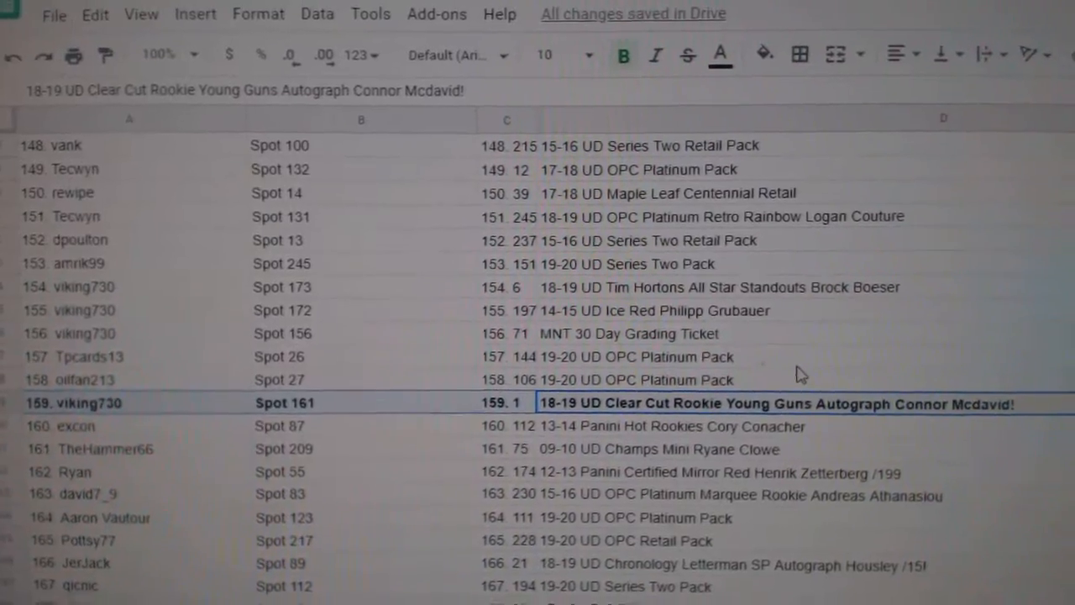
scroll("down", 3)
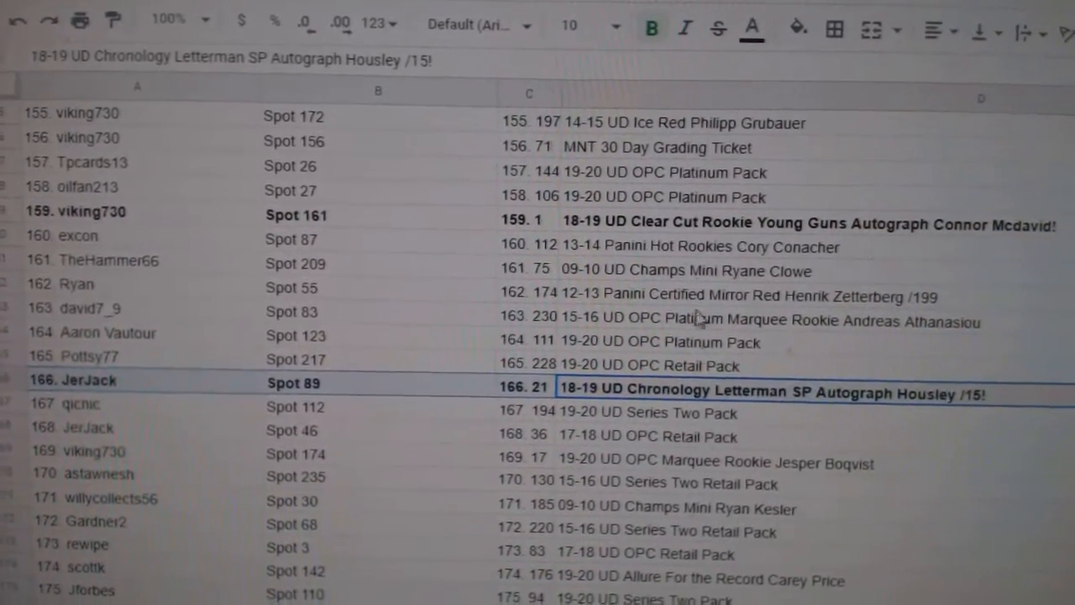
scroll("down", 3)
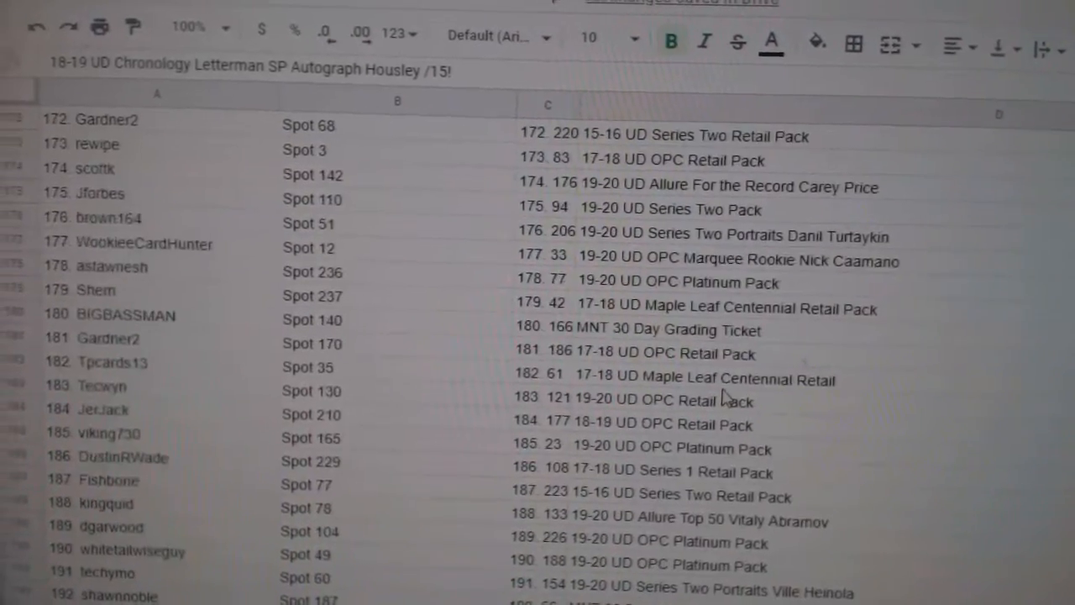
scroll("down", 3)
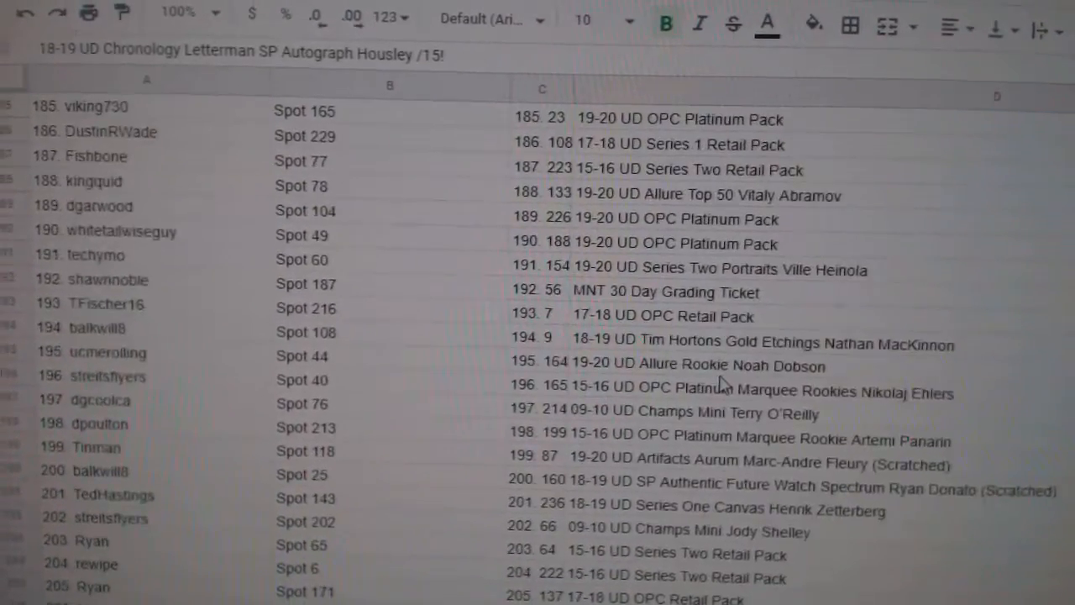
scroll("down", 3)
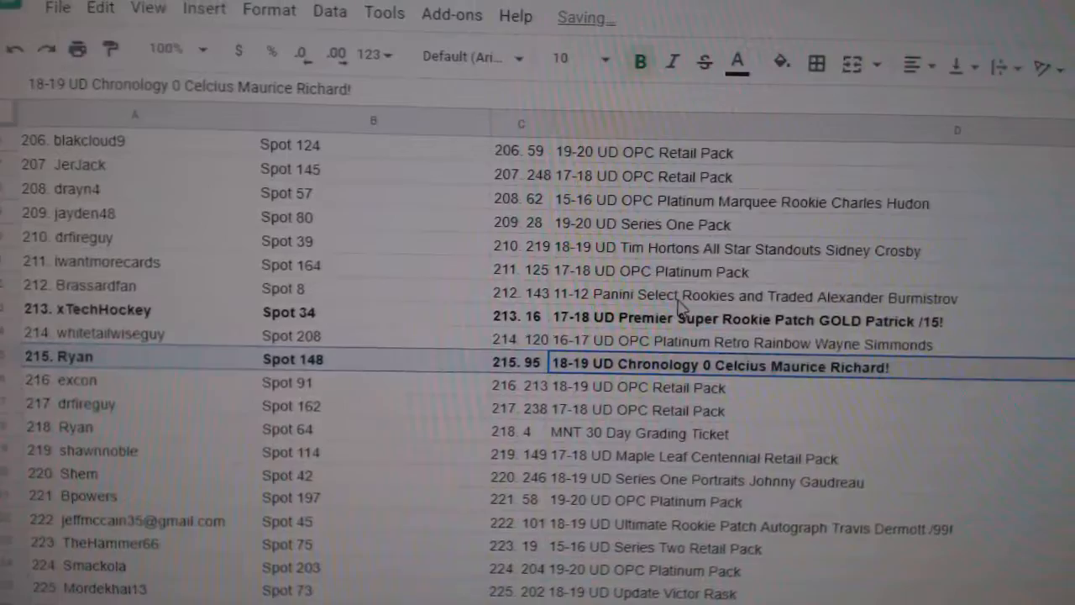
Bold hit rows 222, 227, 235 and 238, including Dermott /99 and Carter Hart /199.
scroll("down", 3)
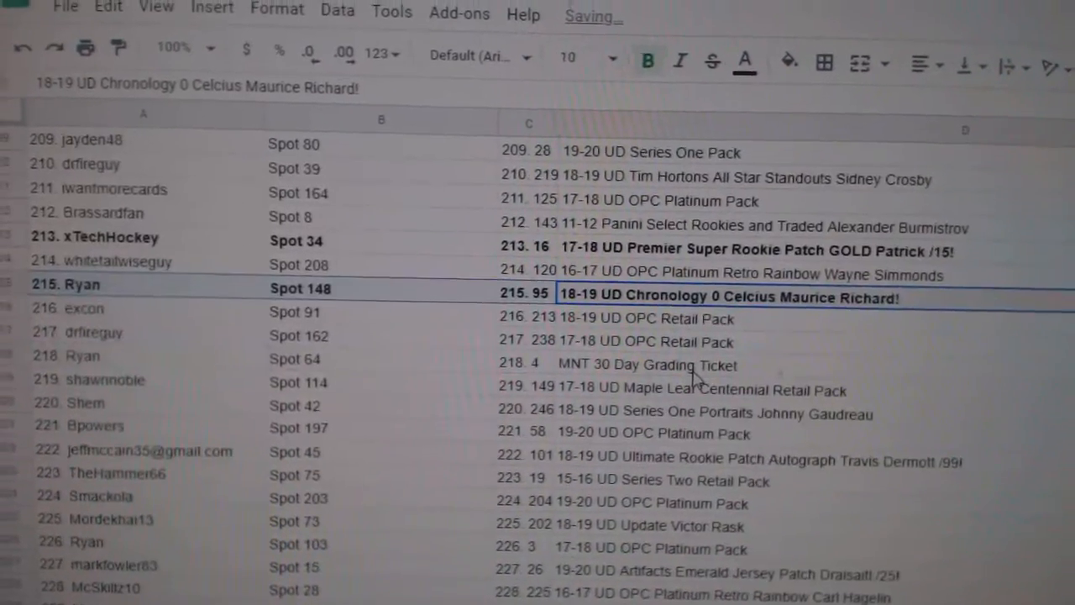
scroll("down", 3)
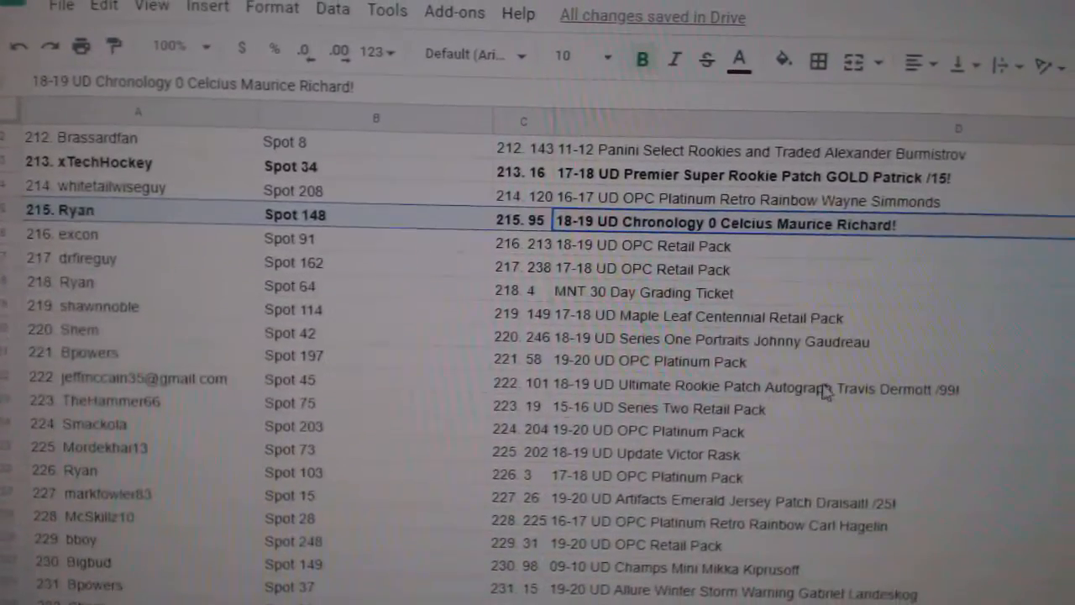
left_click(756, 390)
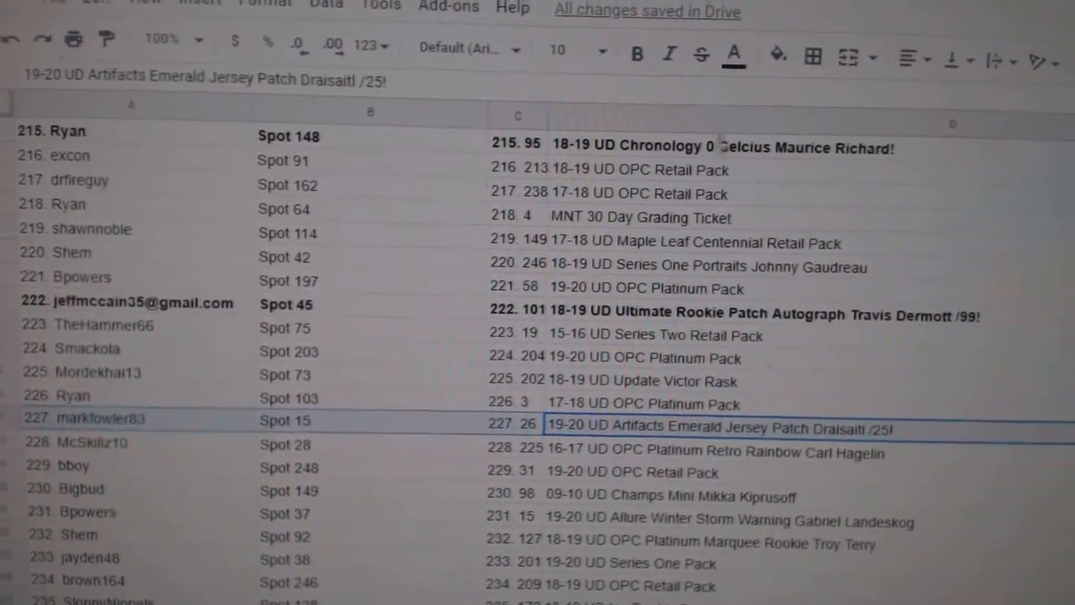
scroll("down", 3)
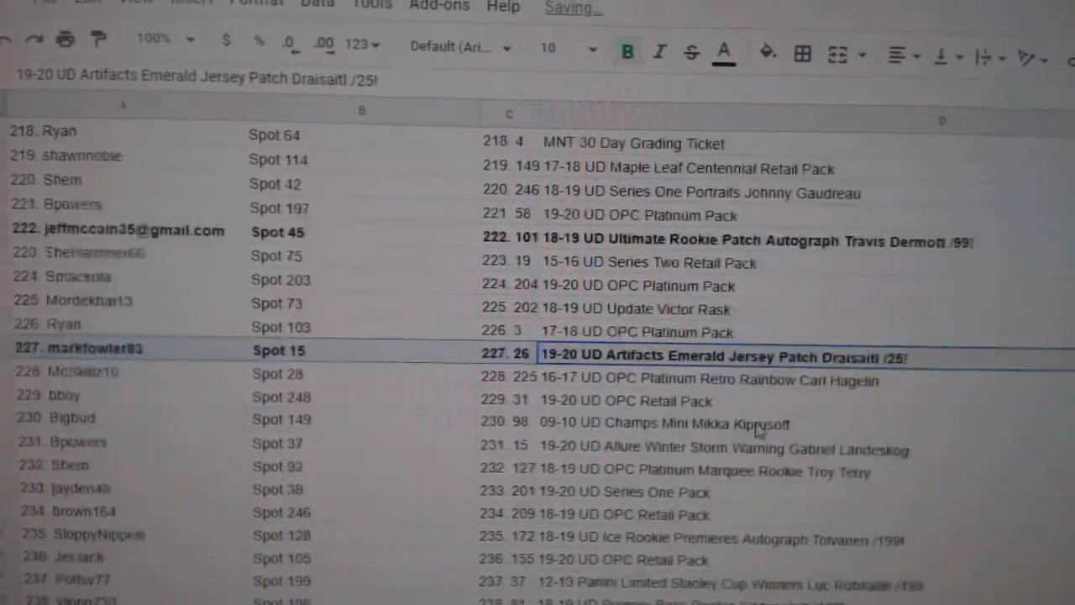
scroll("down", 3)
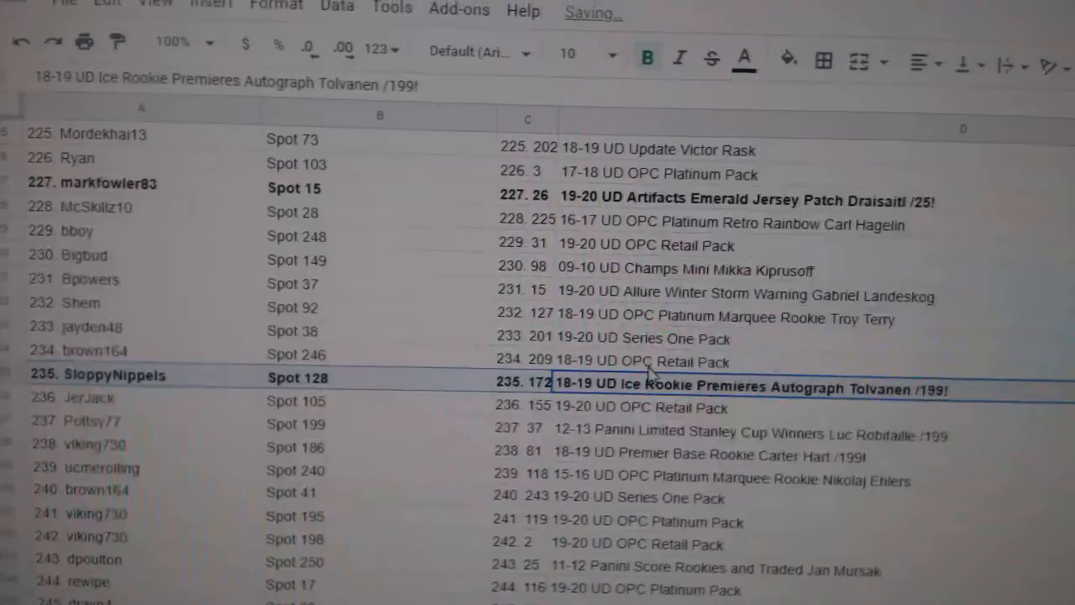
scroll("down", 3)
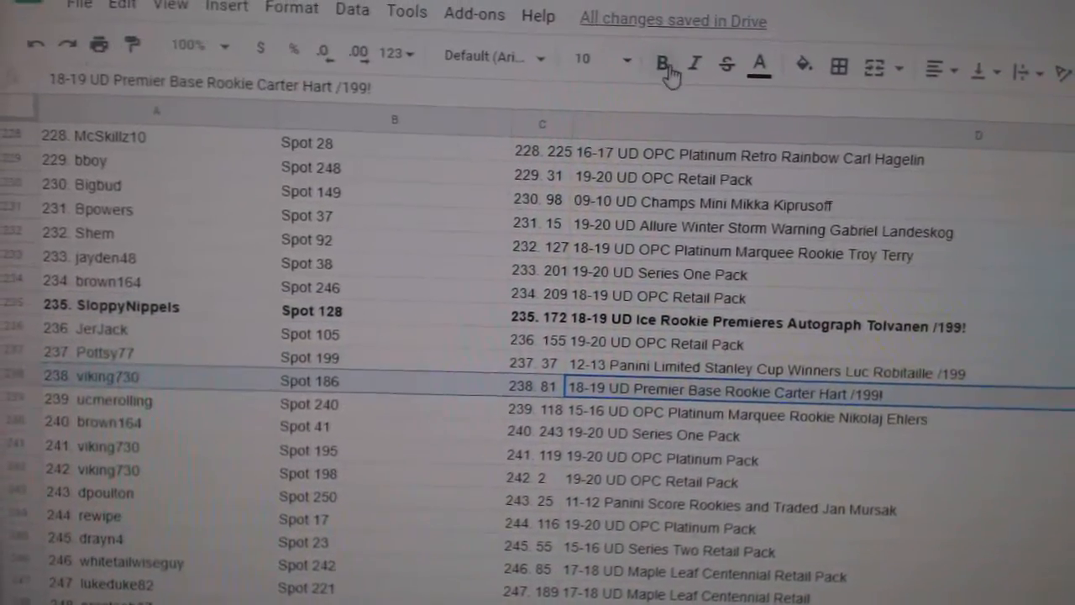
scroll("down", 3)
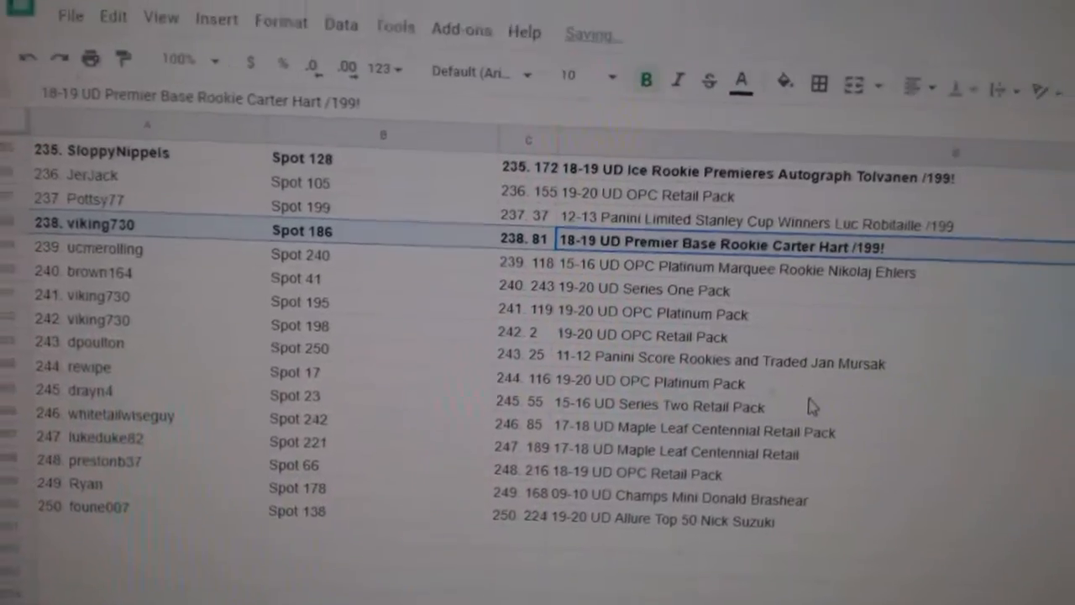